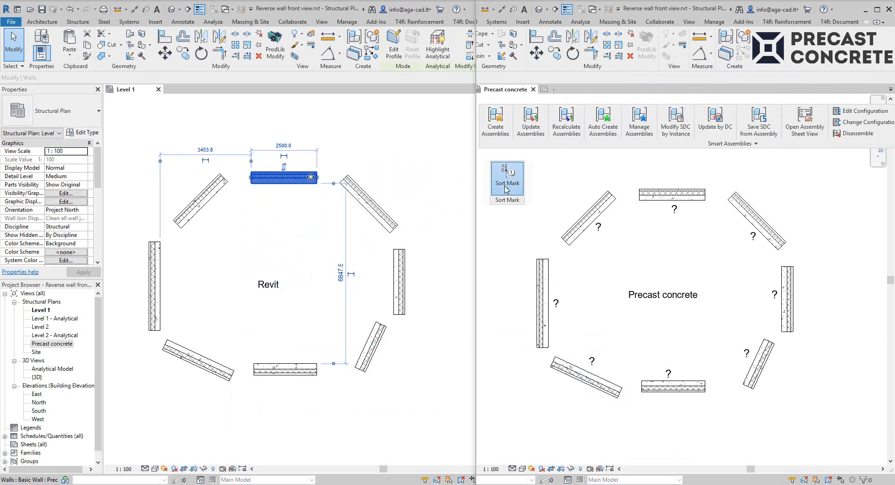
Mark the walls one by one with Sort Mark's Element Mark tool.
click(506, 176)
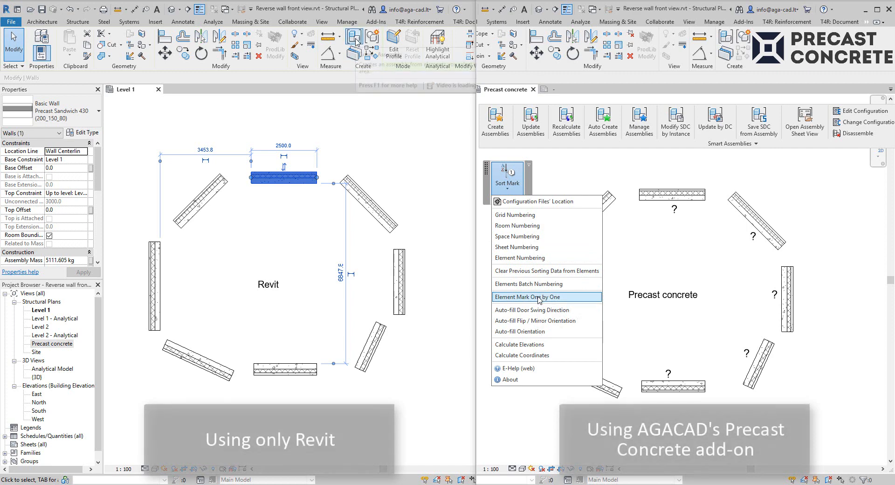
click(535, 297)
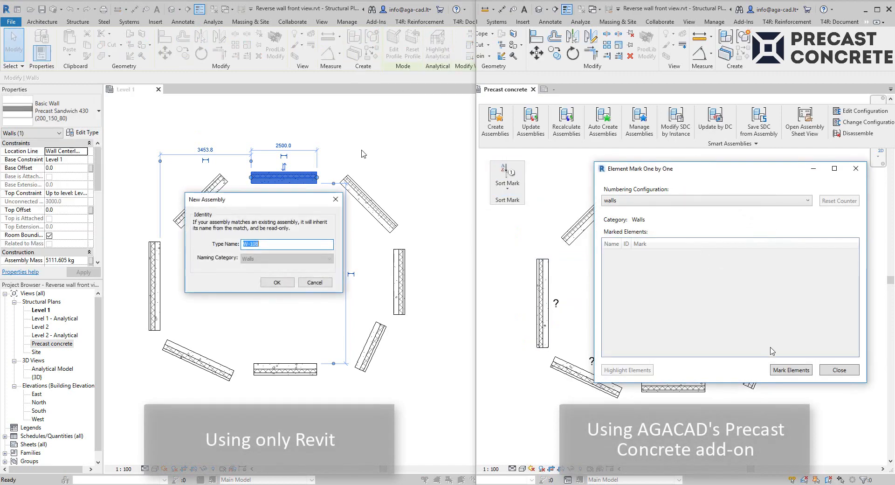
click(838, 370)
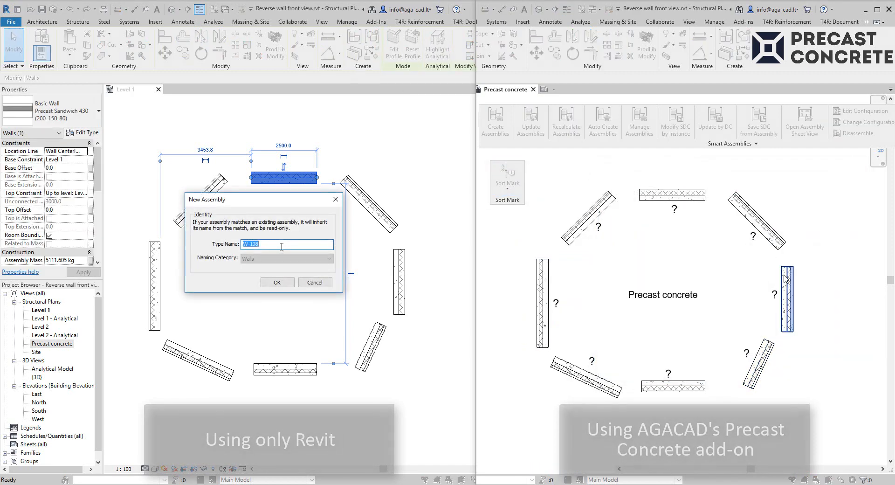
Create a wall assembly named 'Revit W-1' and confirm it.
text(Revit W)
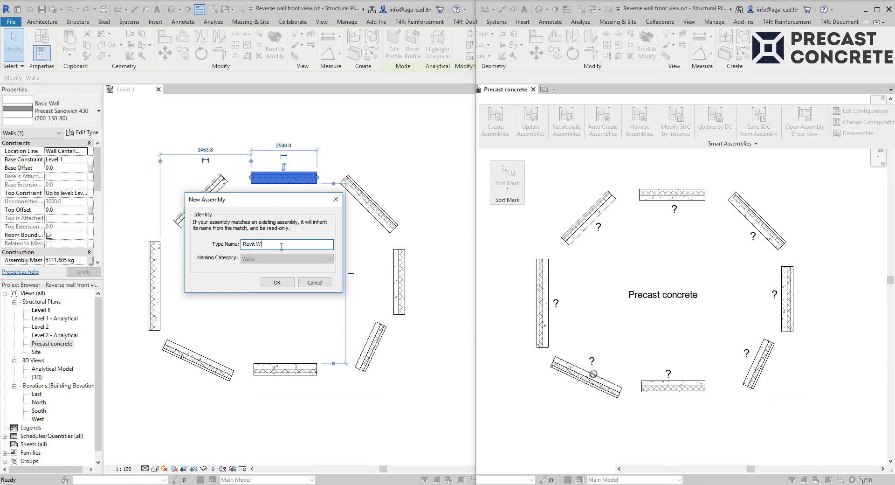
text(-1)
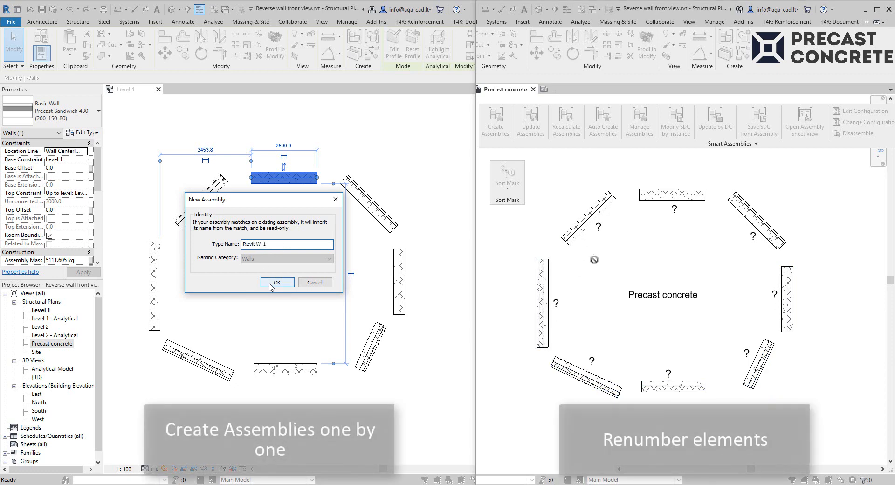
click(278, 282)
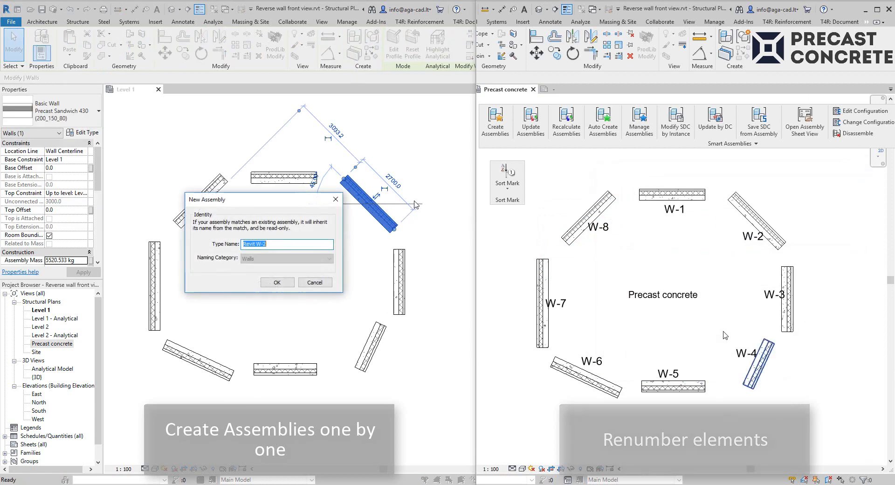
click(277, 282)
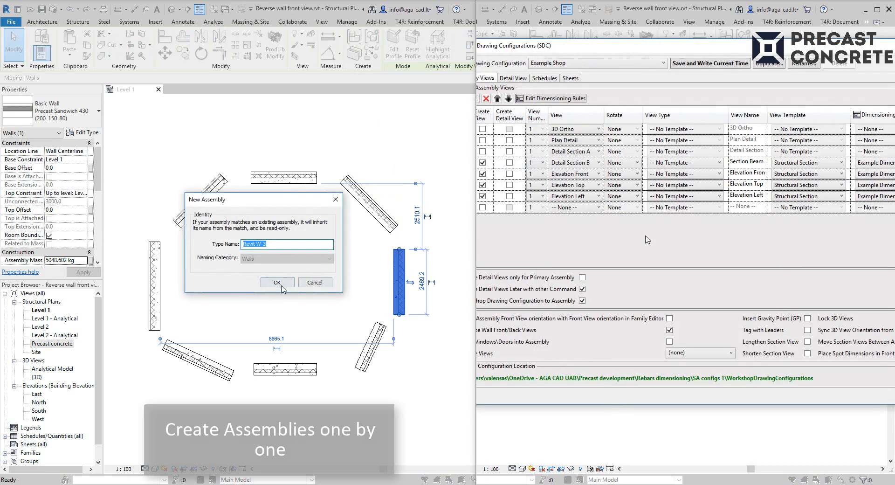
Confirm the next wall assembly name, Revit W-3.
click(277, 282)
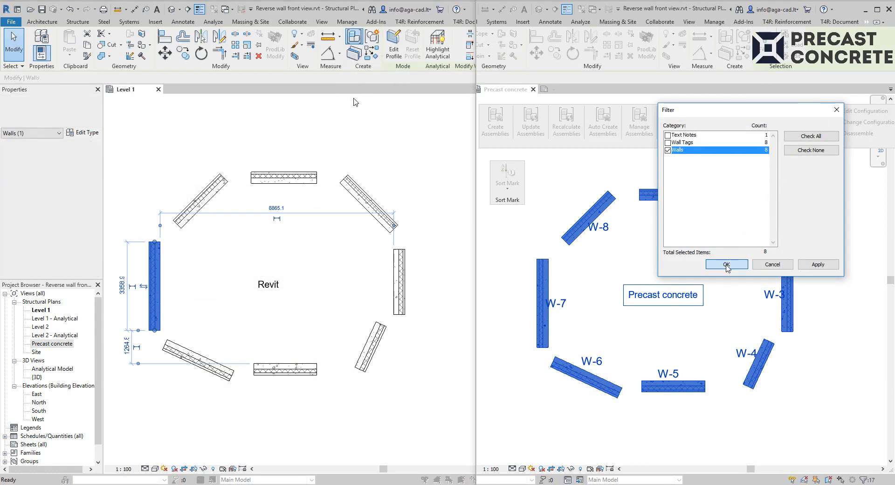
Filter the selection to walls, create assemblies for all eight, and edit an assembly.
click(725, 264)
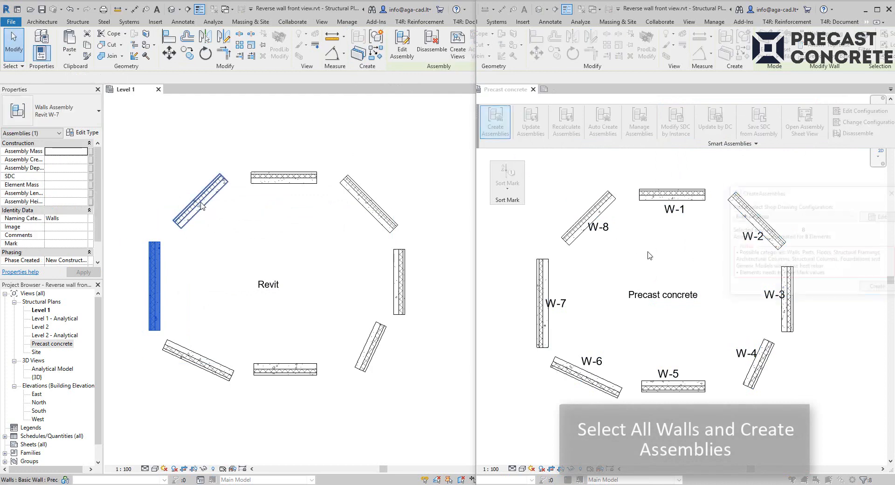
click(495, 122)
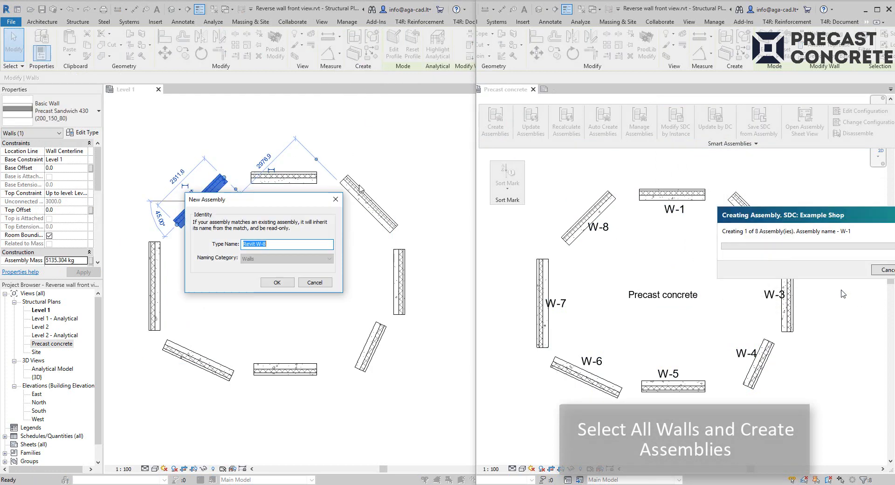
click(277, 282)
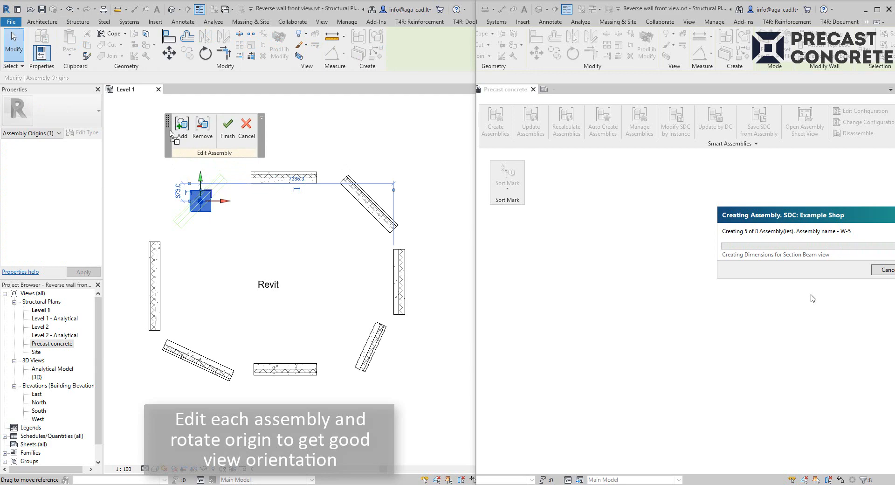
click(205, 53)
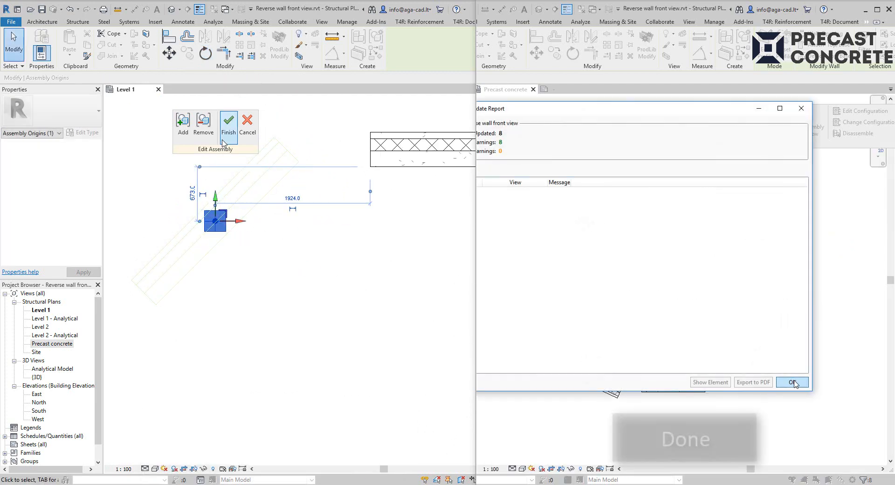
Close the update report, check assembly origins, and edit the lower-left diagonal wall's assembly.
click(791, 382)
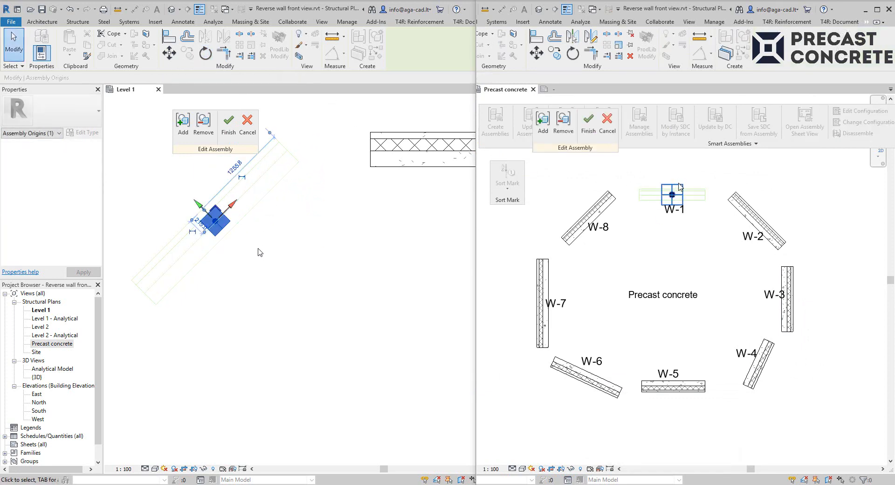
click(228, 119)
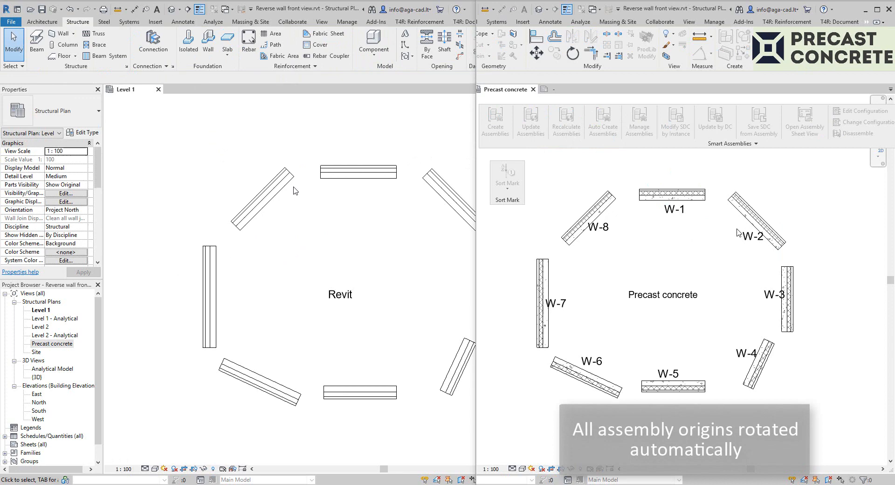
click(210, 286)
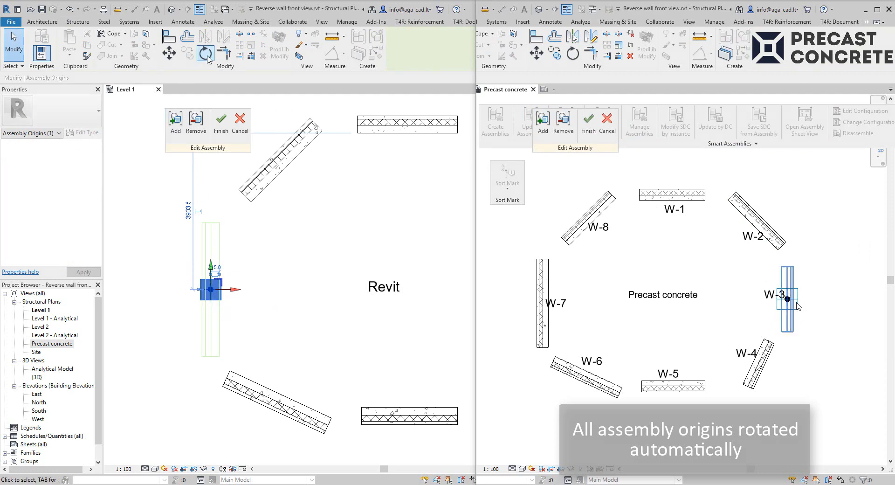
click(205, 53)
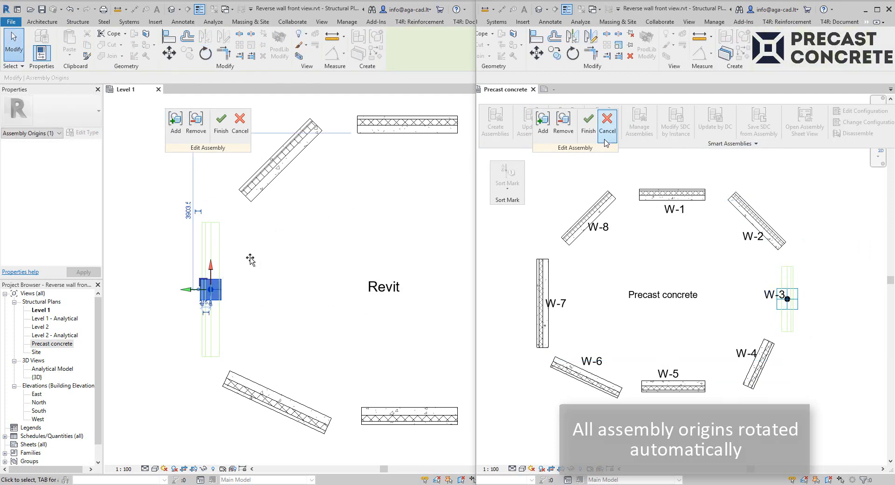
click(607, 122)
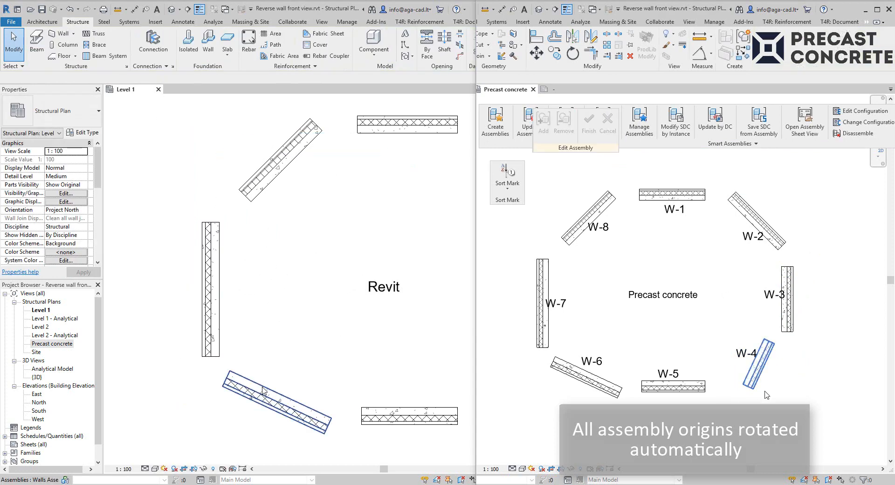
Rotate the lower-left wall's origin about 155°, finish, then select the horizontal wall's origin.
click(274, 399)
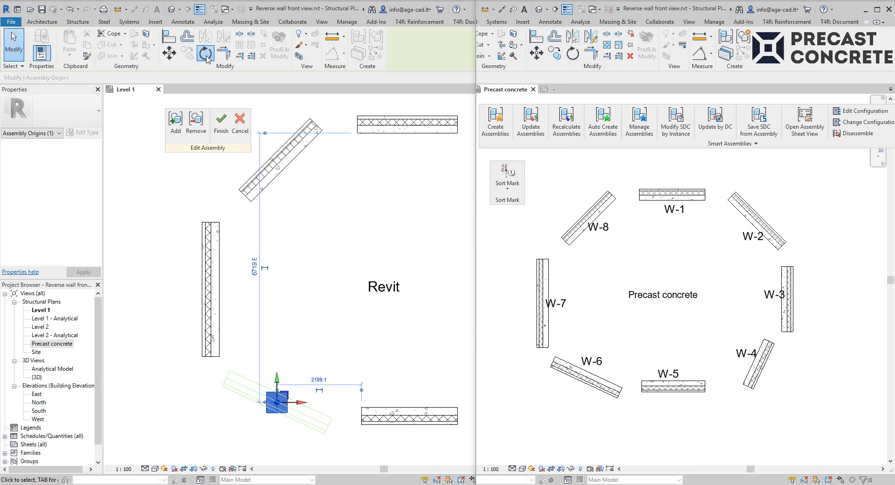
click(205, 53)
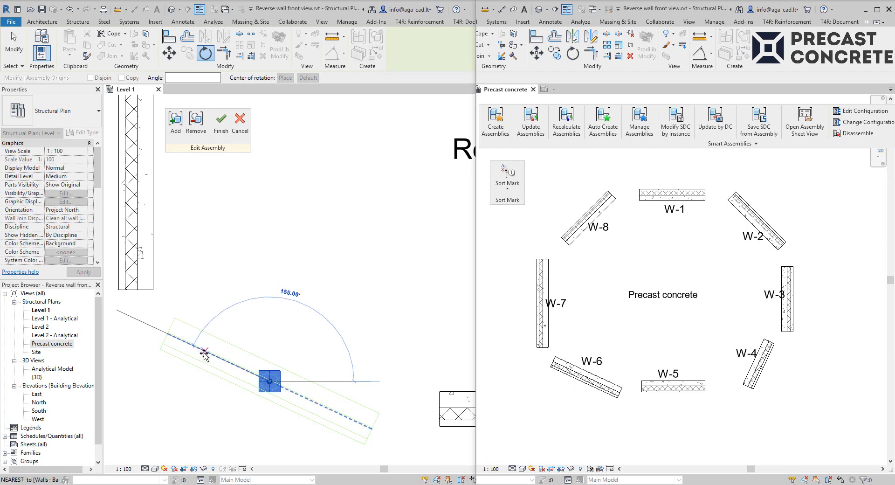
click(221, 120)
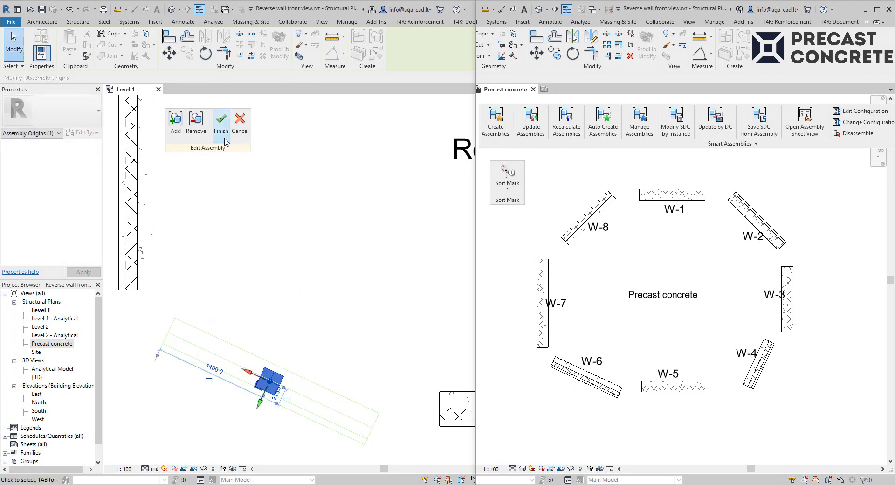
click(221, 119)
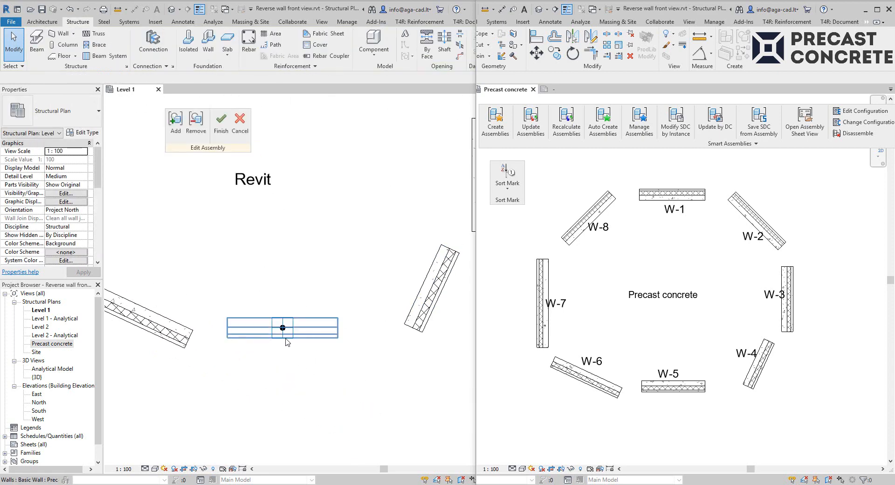
click(283, 327)
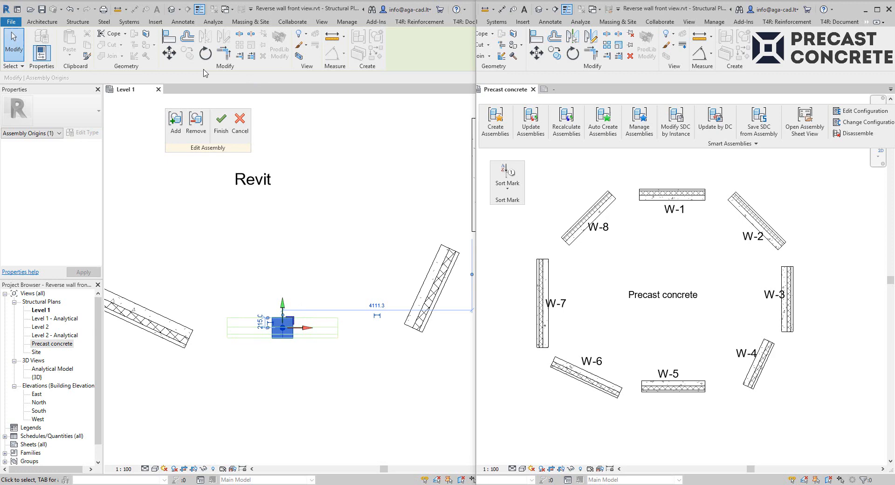
click(205, 52)
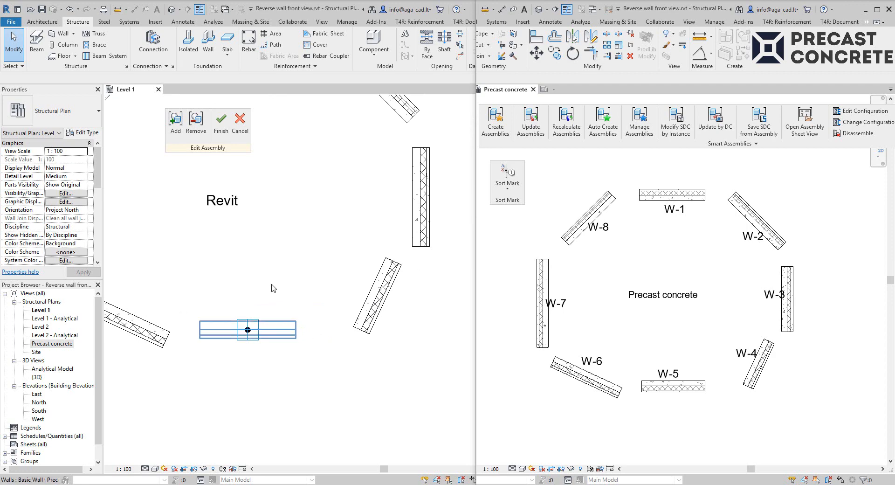
Rotate the right-hand diagonal wall's assembly origin to the wall angle and finish editing.
click(376, 291)
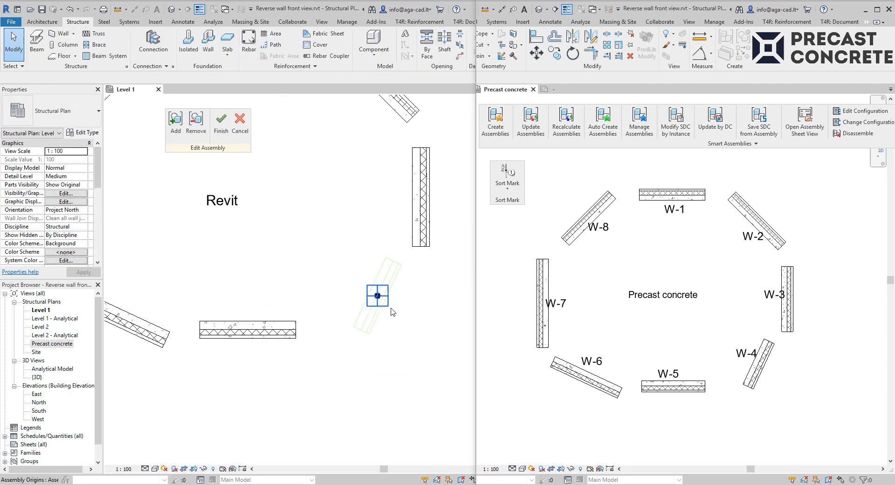
click(377, 295)
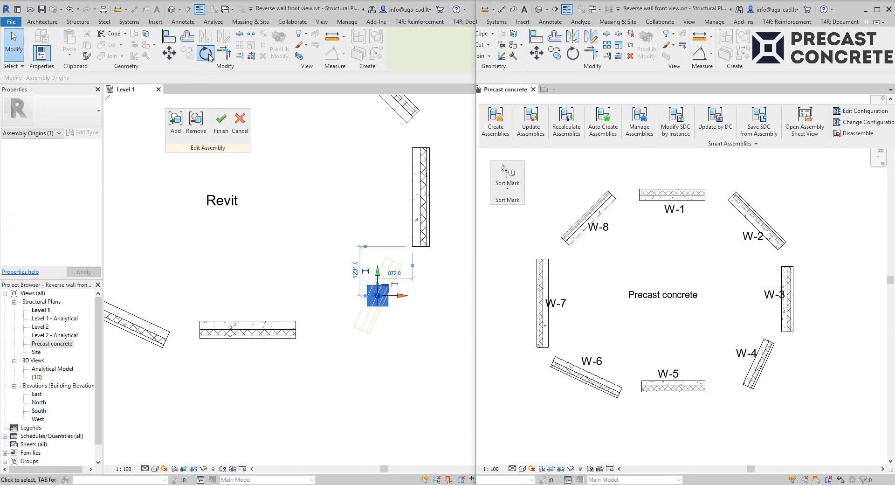
click(204, 52)
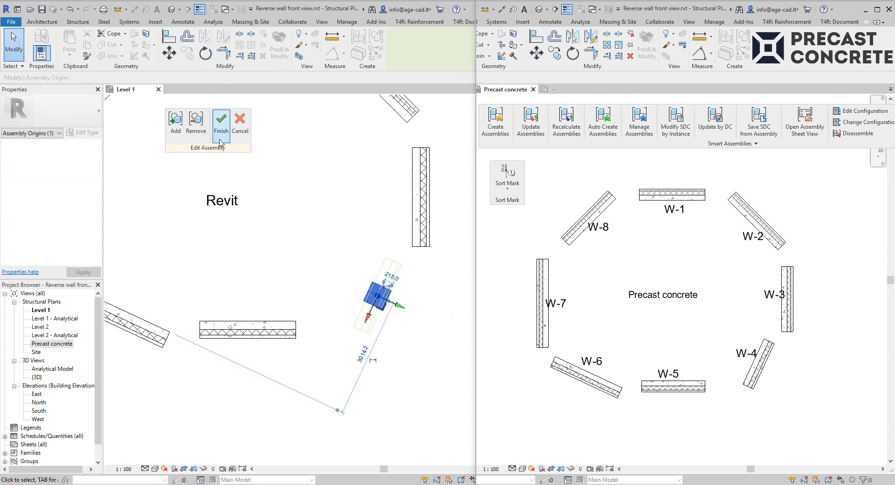
click(221, 119)
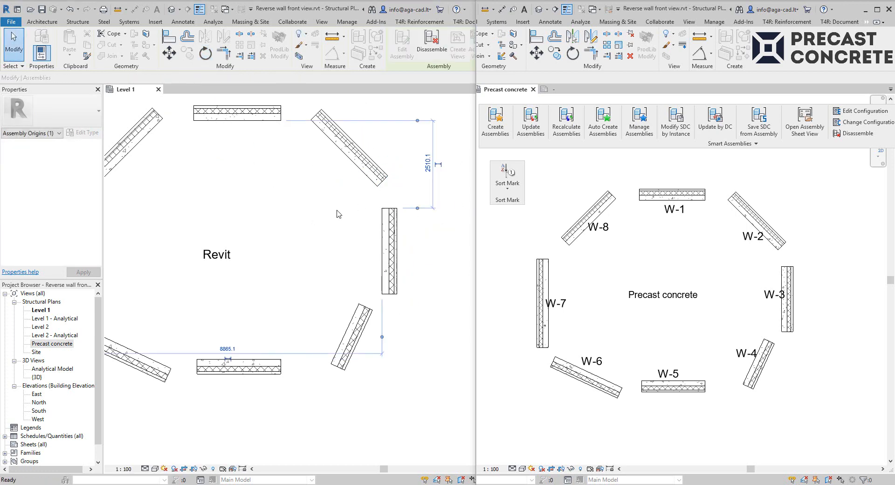
Rotate the upper-right diagonal wall's assembly origin parallel to the wall and finish editing.
click(351, 148)
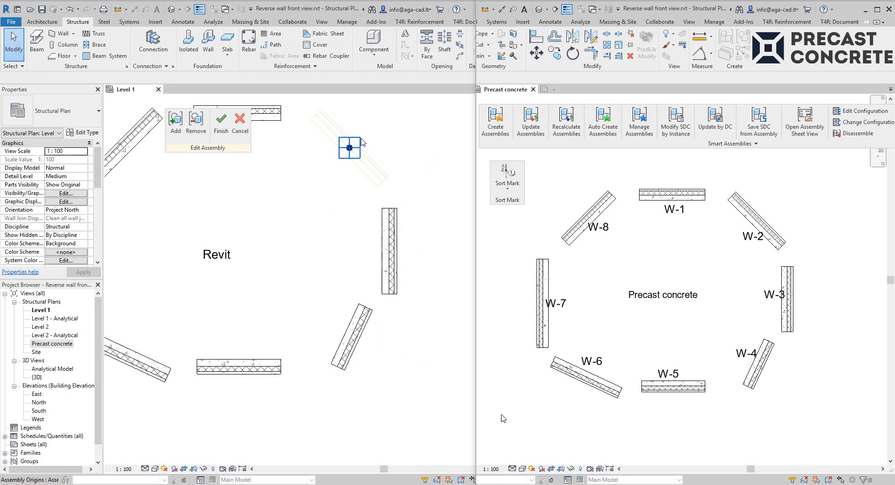
click(349, 147)
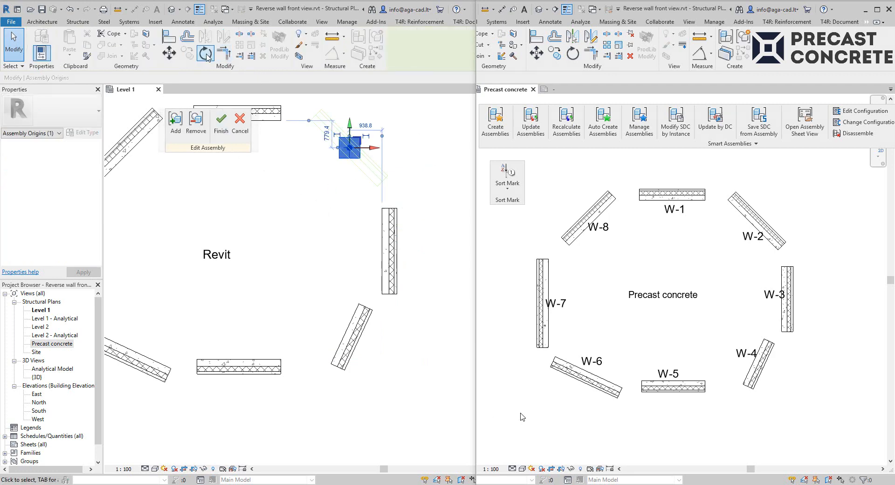
click(206, 52)
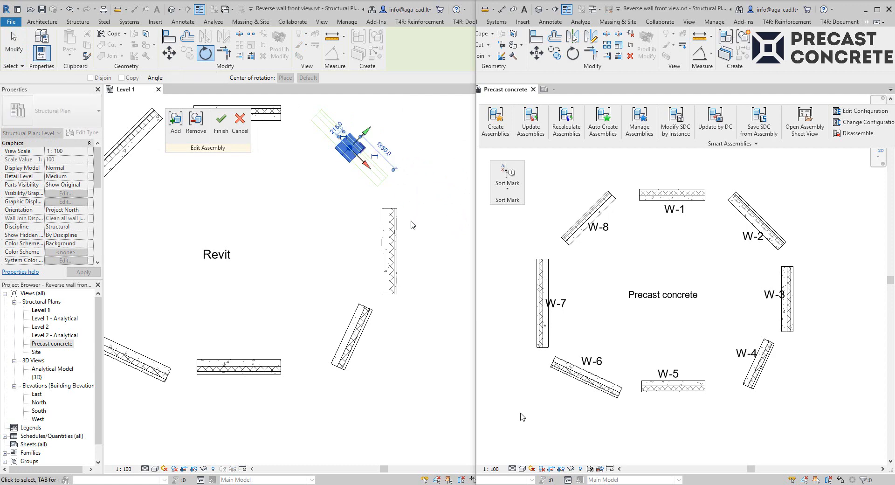
click(221, 120)
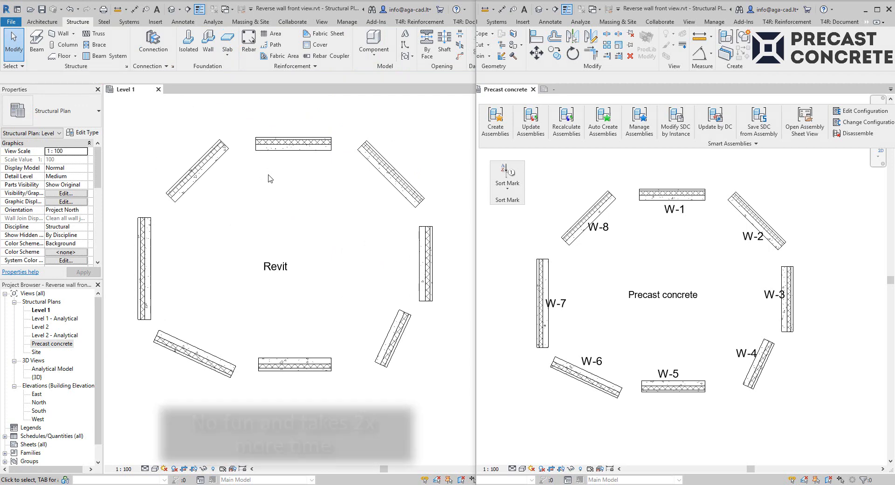
mouse_move(341, 143)
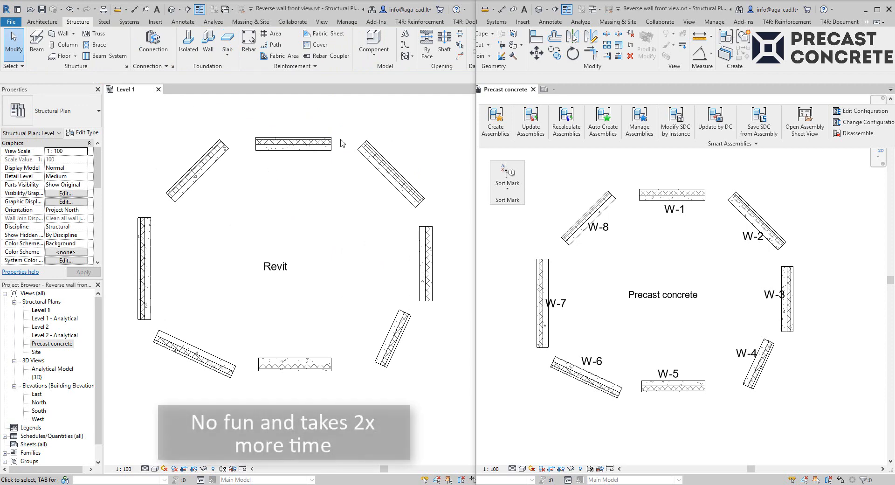